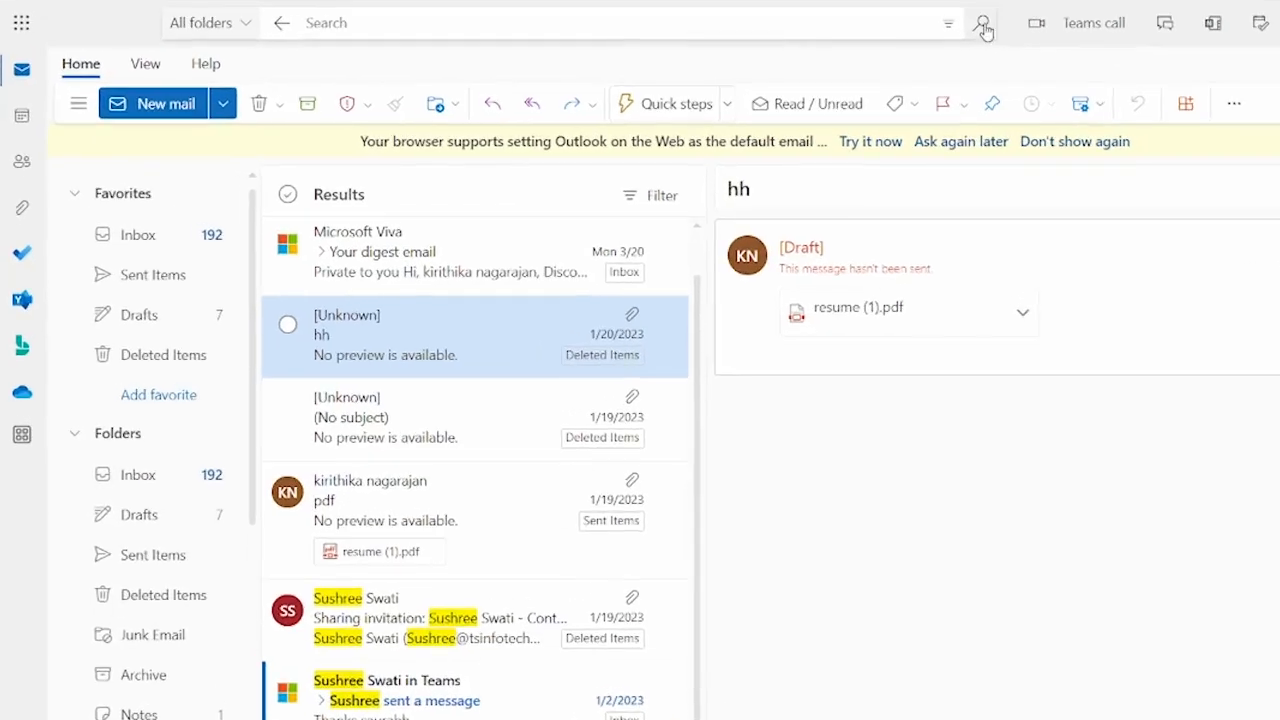
# Step: Search all mailbox folders for messages matching 'sushree'
pyautogui.click(400, 22)
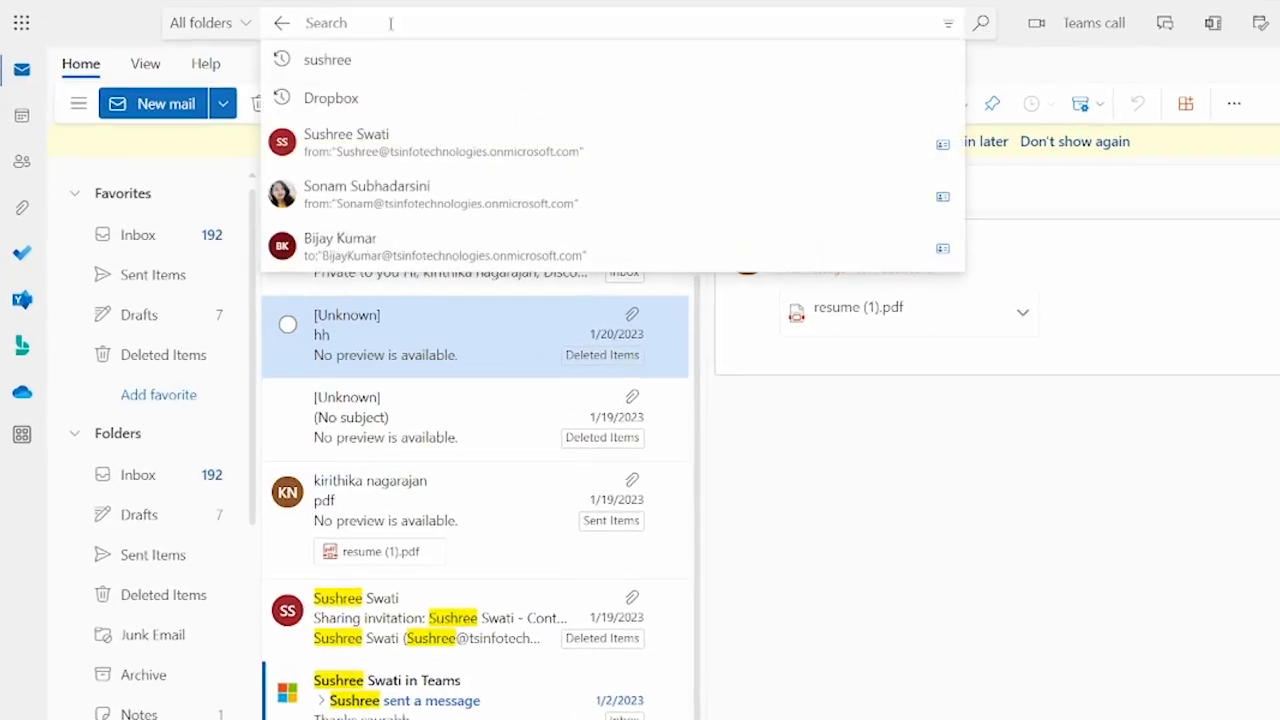
pyautogui.write('sushree')
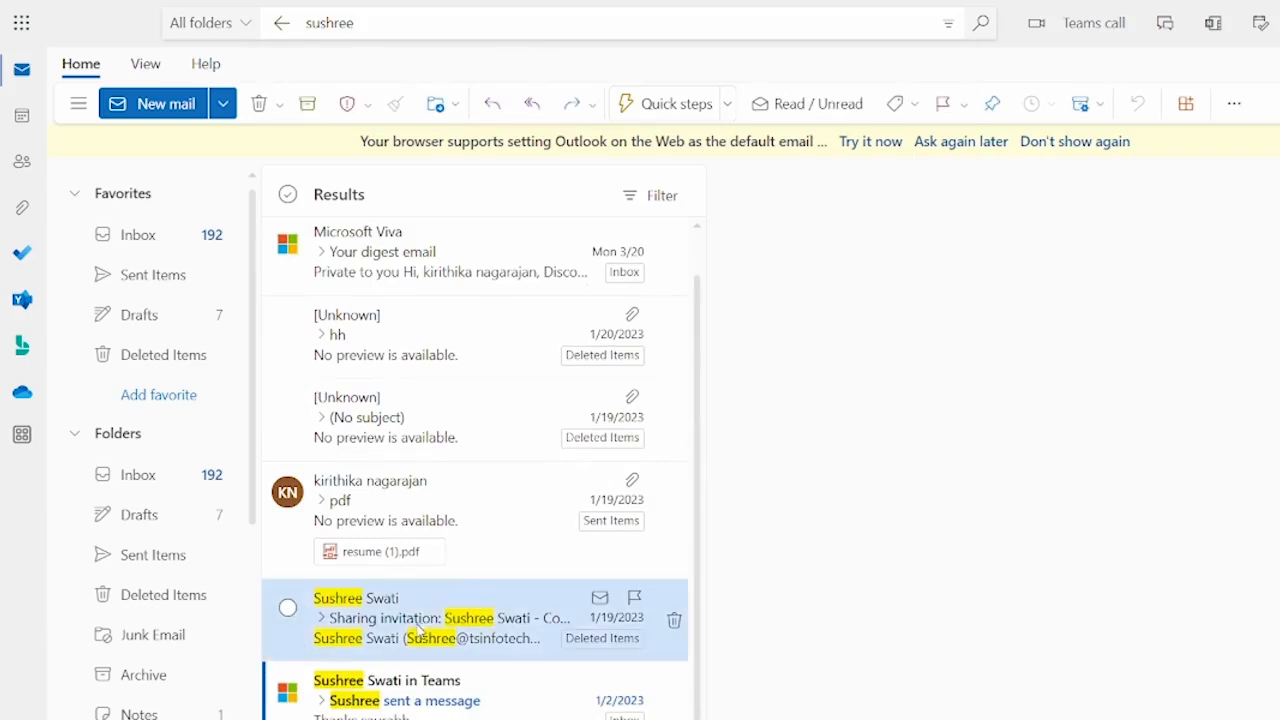
# Step: Show the actions list for the sharing invitation message in the results
pyautogui.rightClick(444, 616)
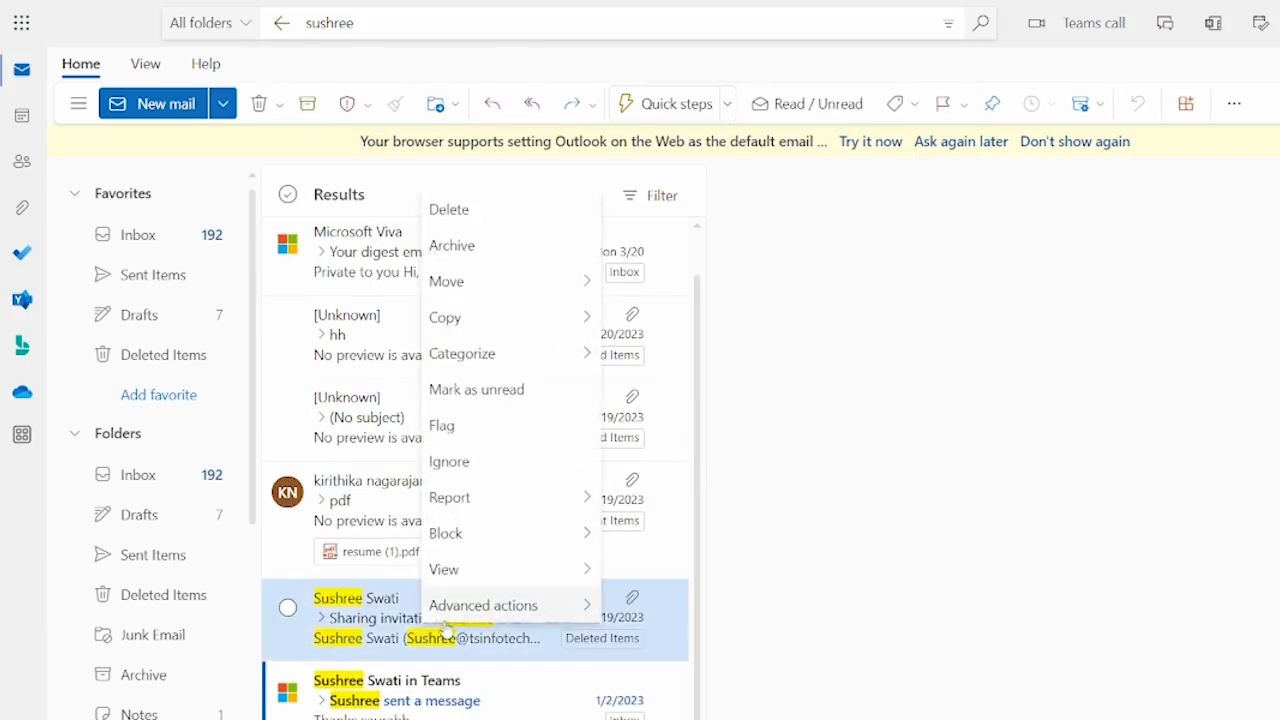
pyautogui.moveTo(448, 496)
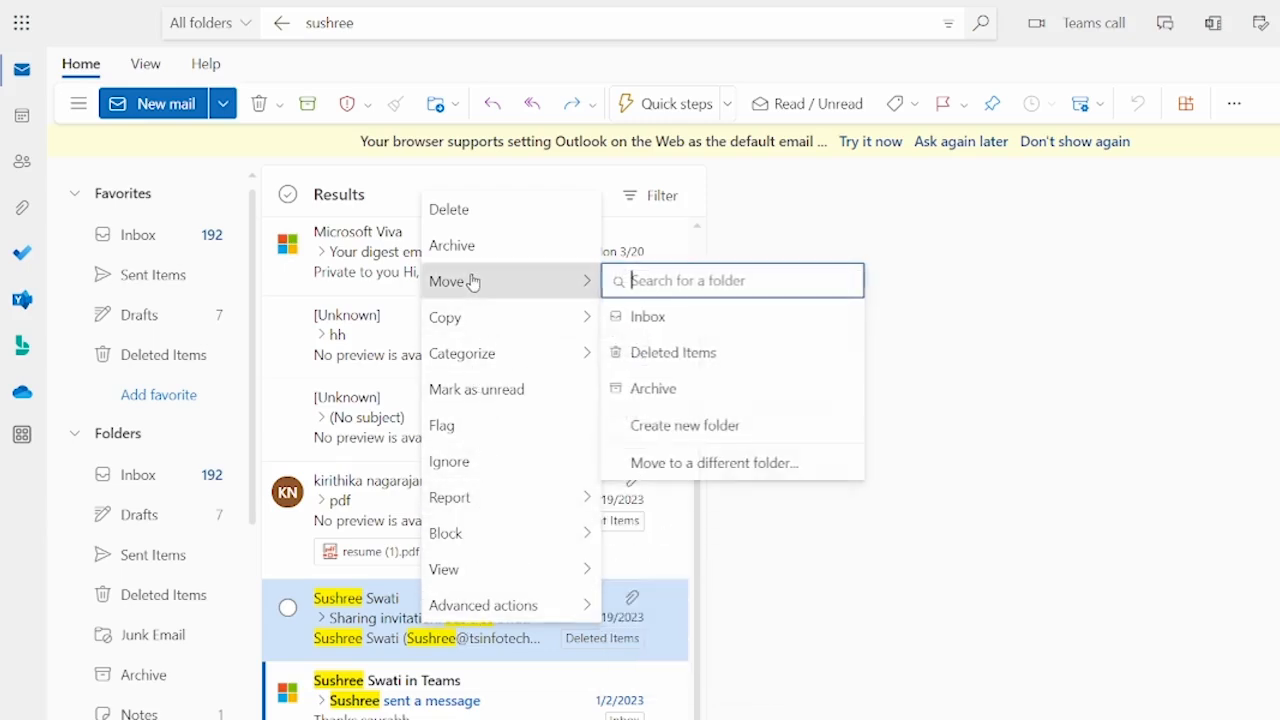
pyautogui.moveTo(652, 388)
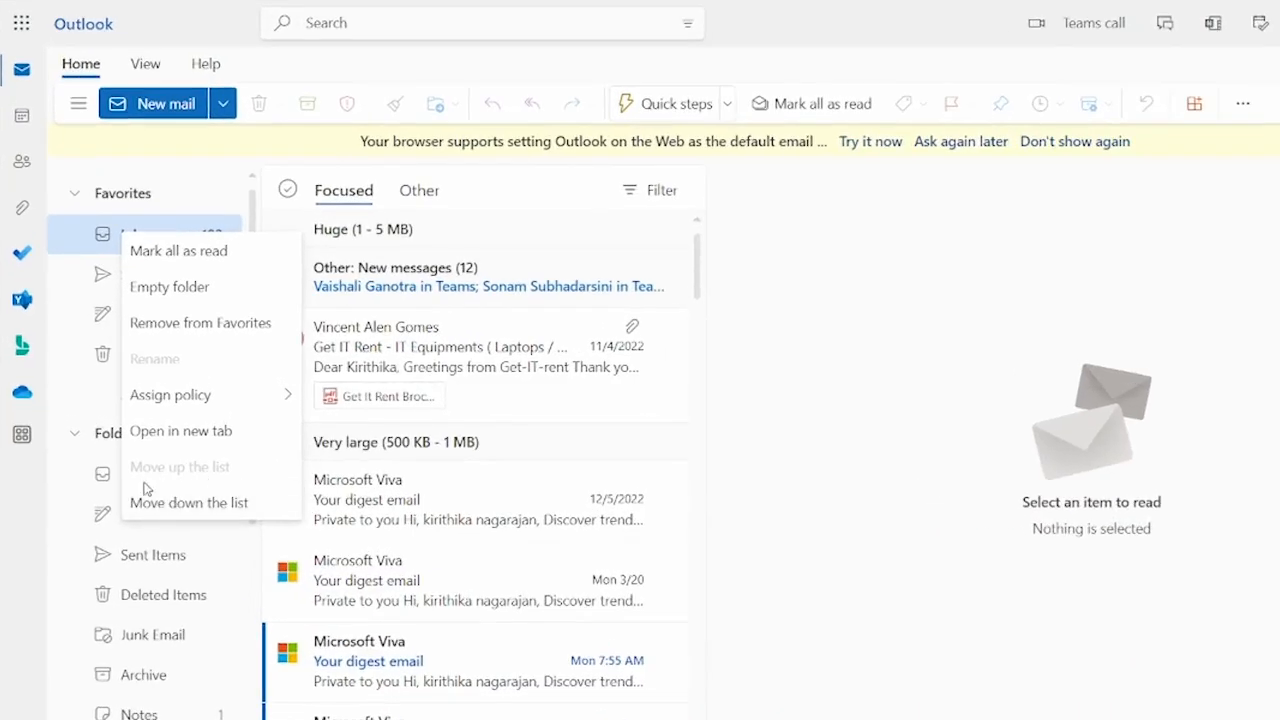
pyautogui.moveTo(56, 240)
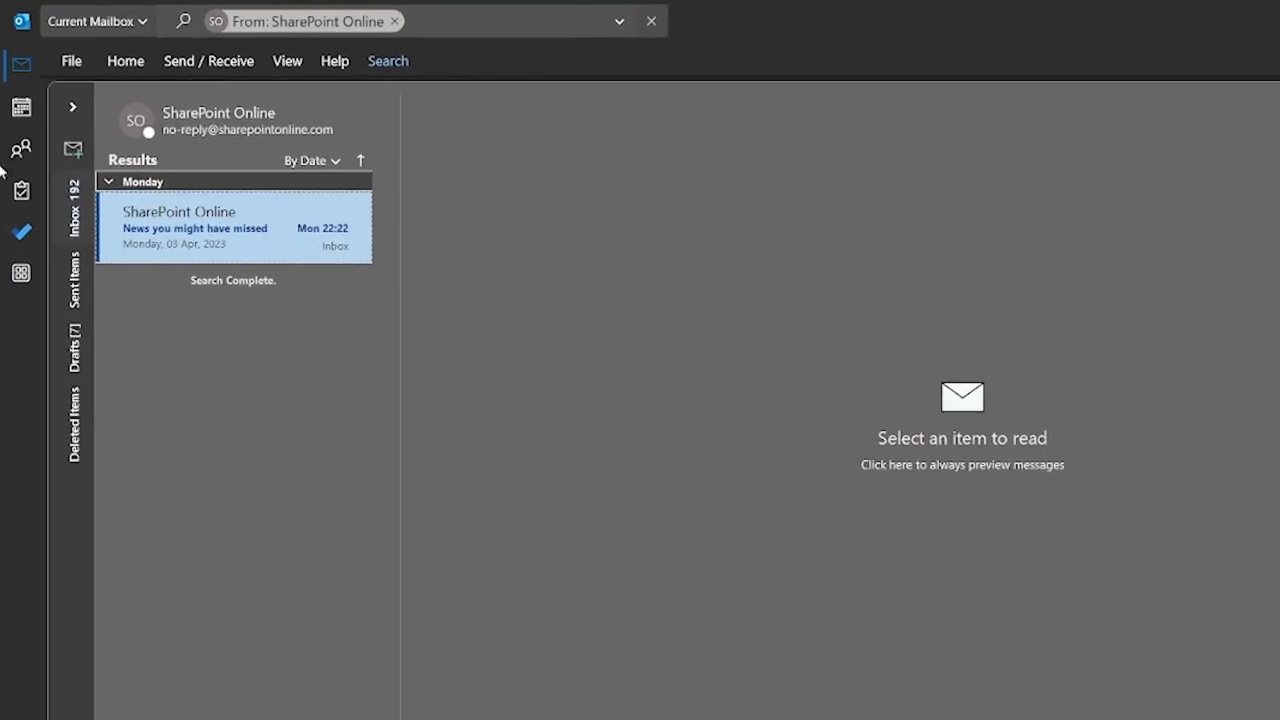
pyautogui.moveTo(636, 48)
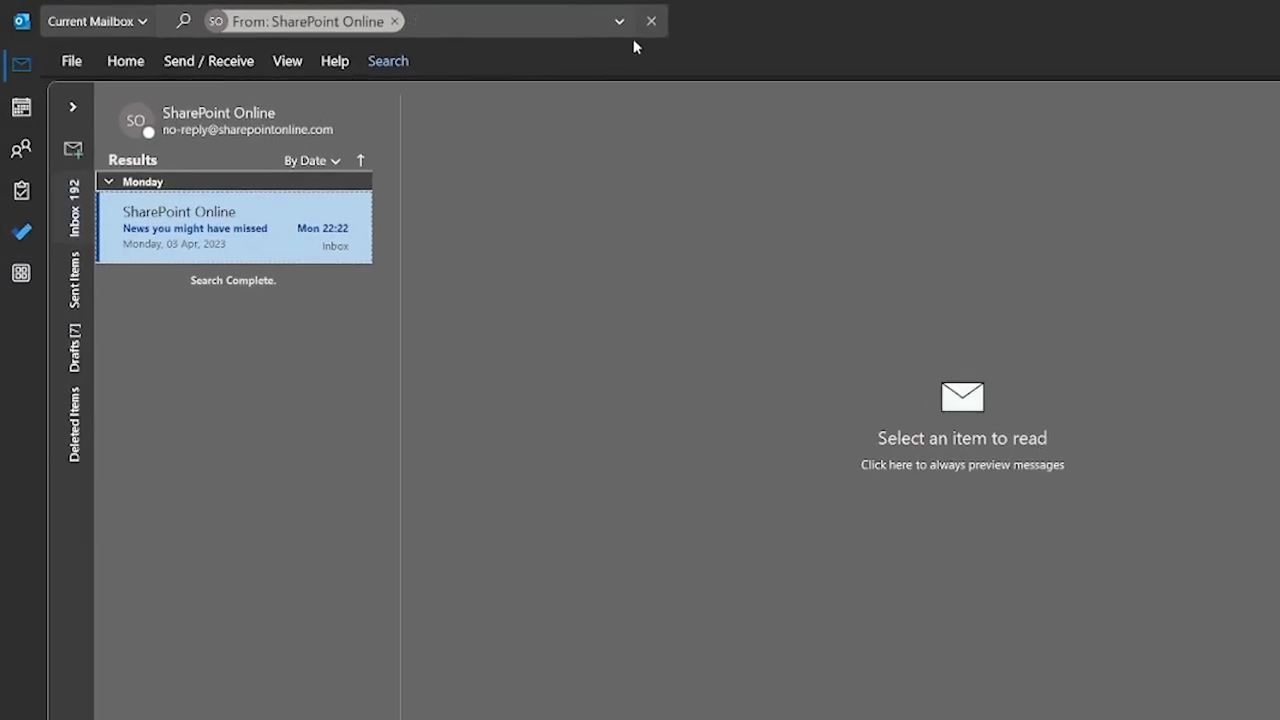
# Step: Begin a new desktop Outlook search for a different sender's mail
pyautogui.click(300, 20)
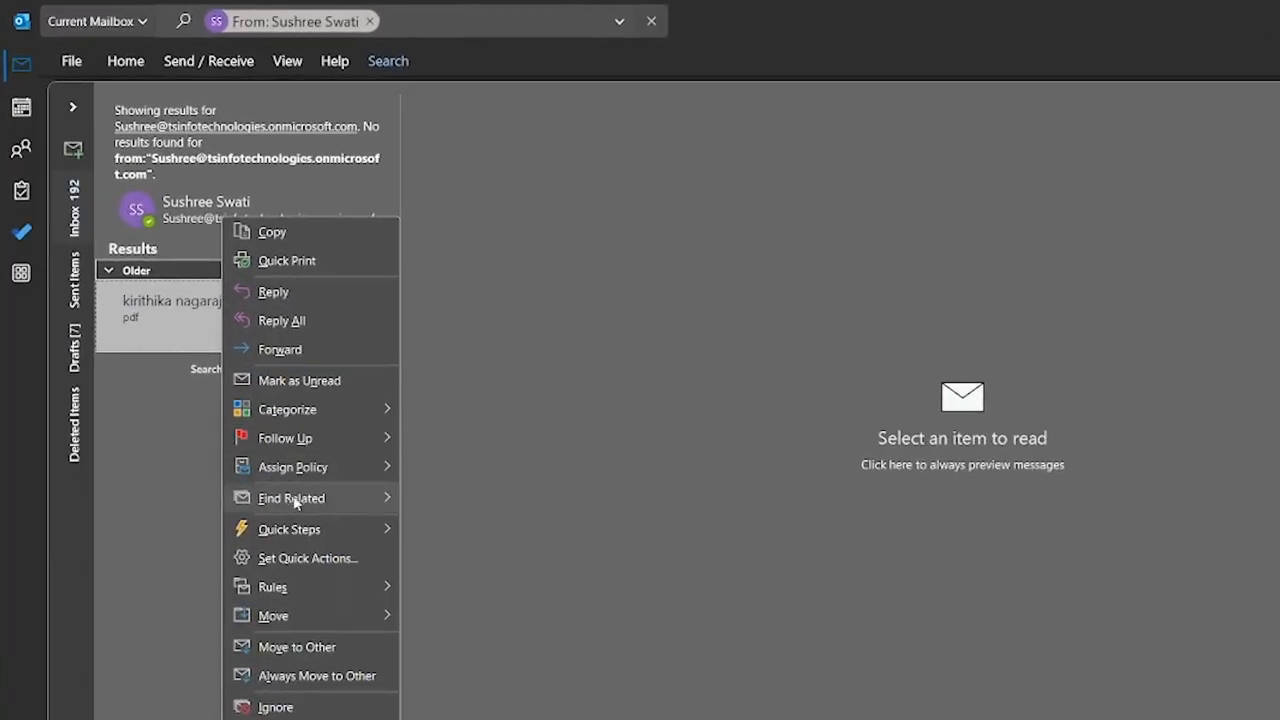
pyautogui.moveTo(264, 576)
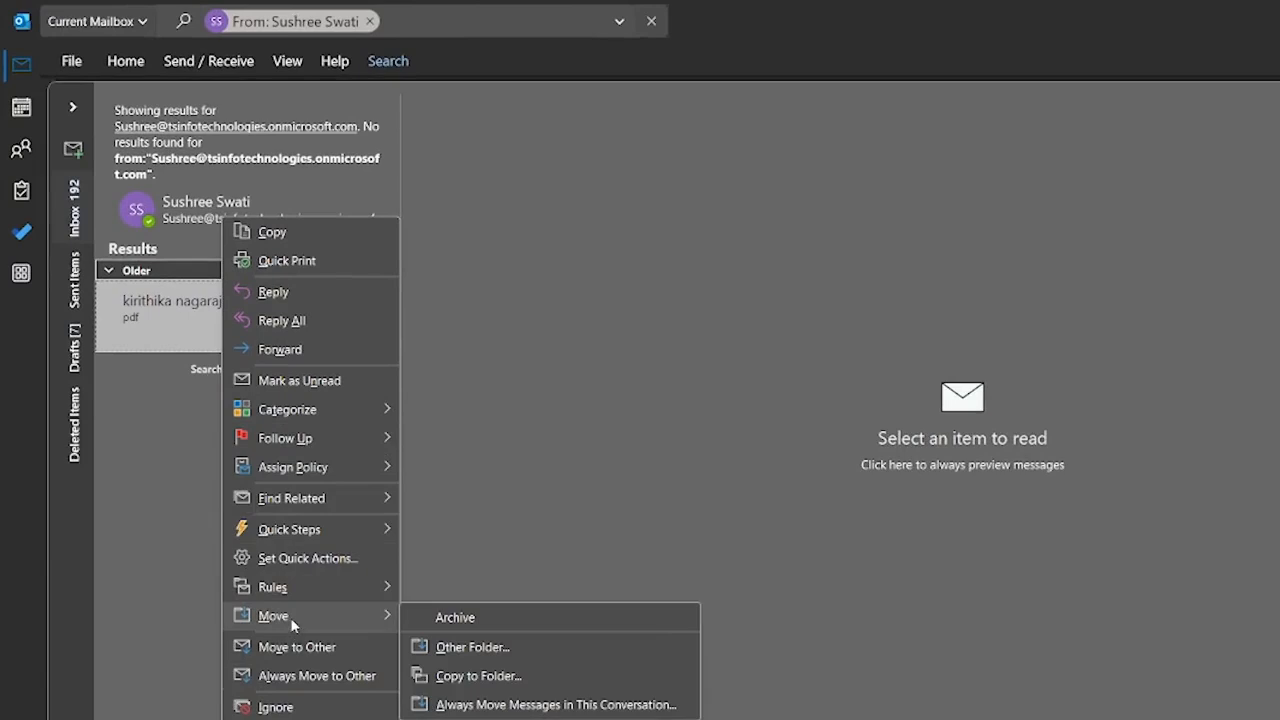
pyautogui.moveTo(380, 634)
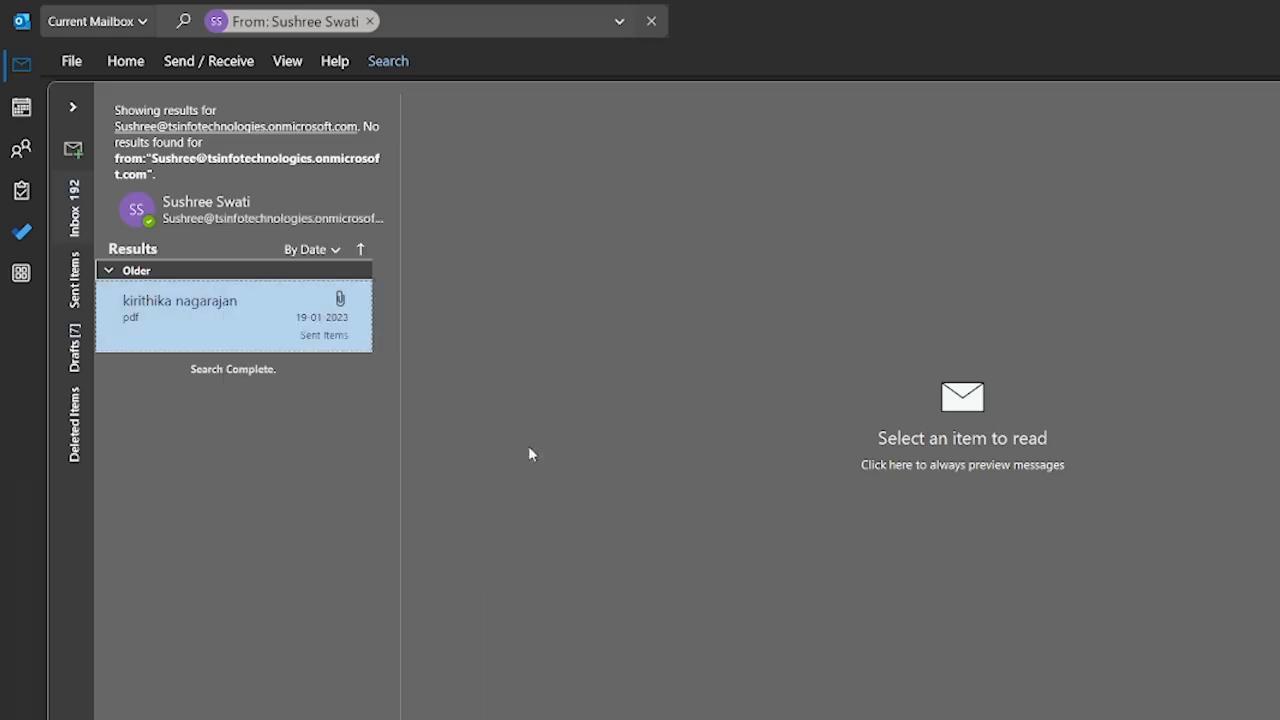
pyautogui.moveTo(78, 212)
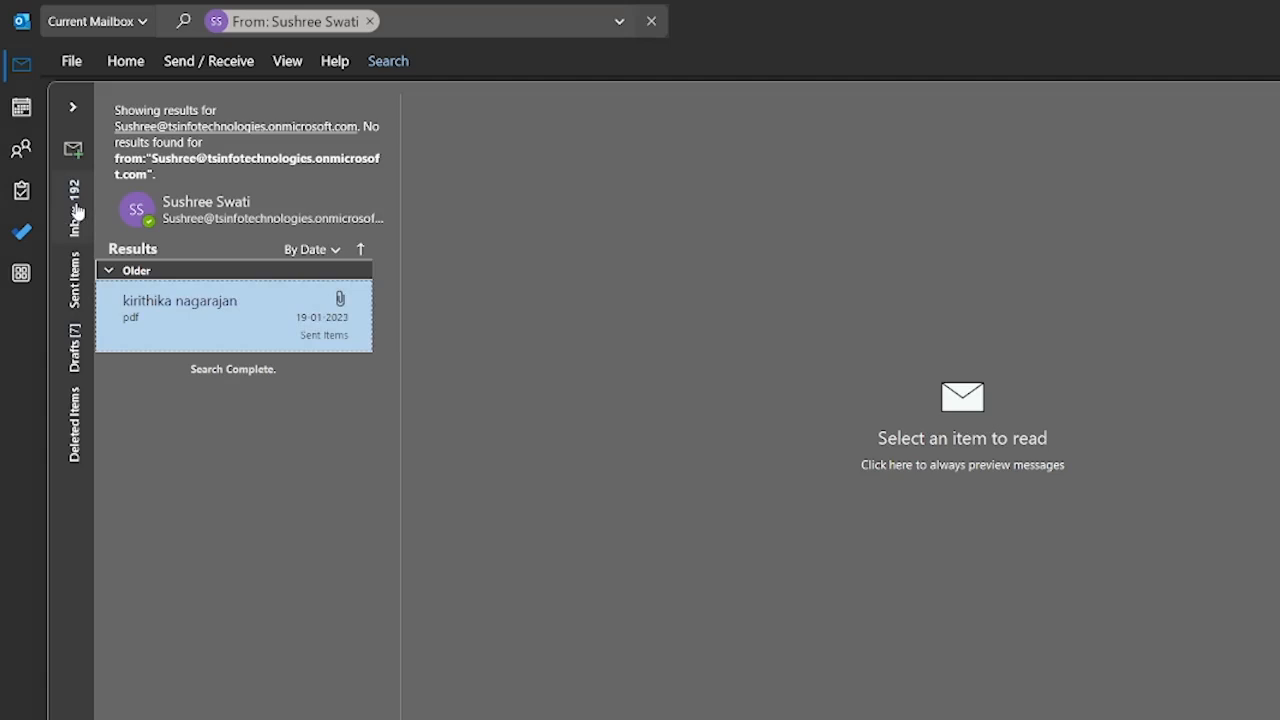
# Step: Show reordering options for the Inbox favorite, then for the Sent Items favorite
pyautogui.rightClick(72, 200)
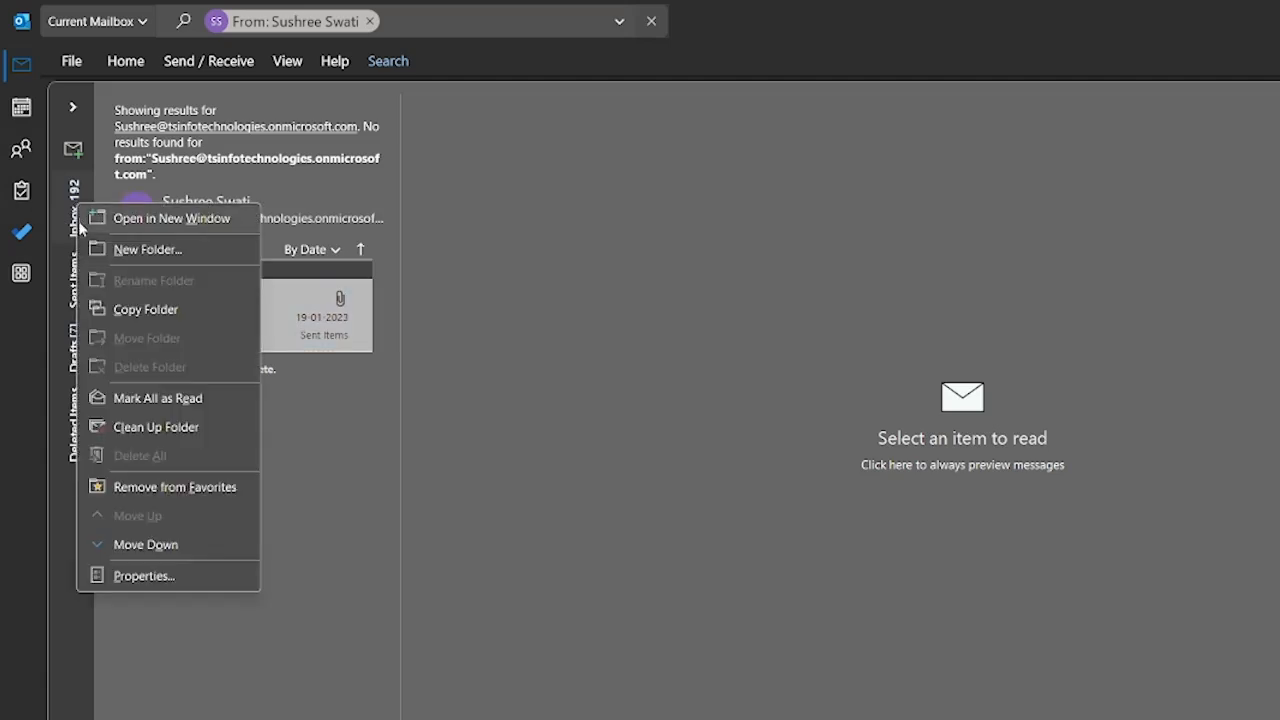
pyautogui.moveTo(148, 544)
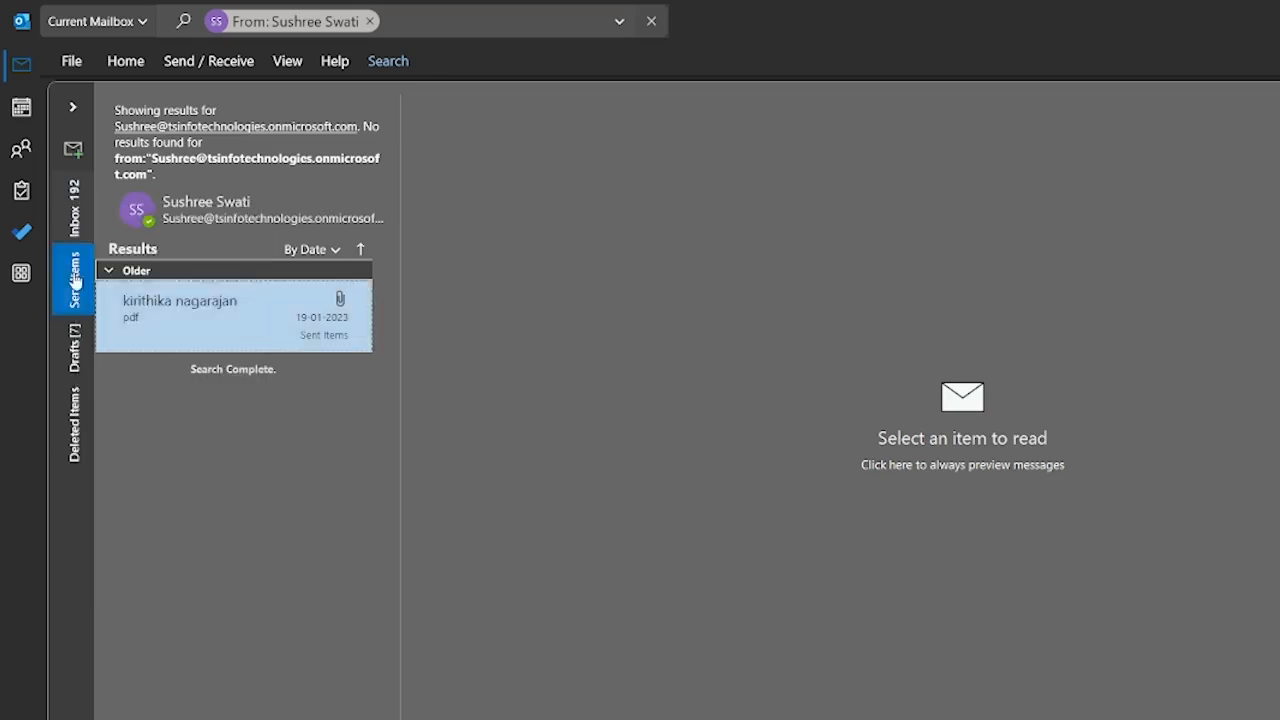
pyautogui.rightClick(72, 280)
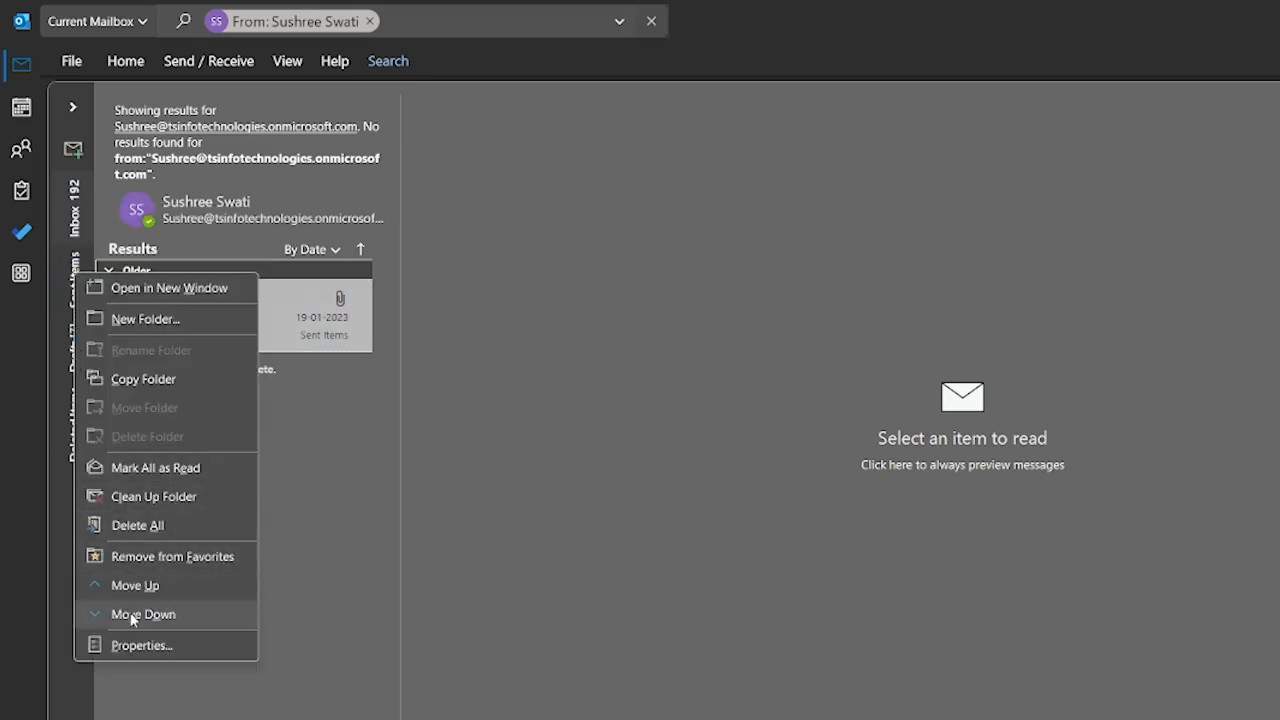